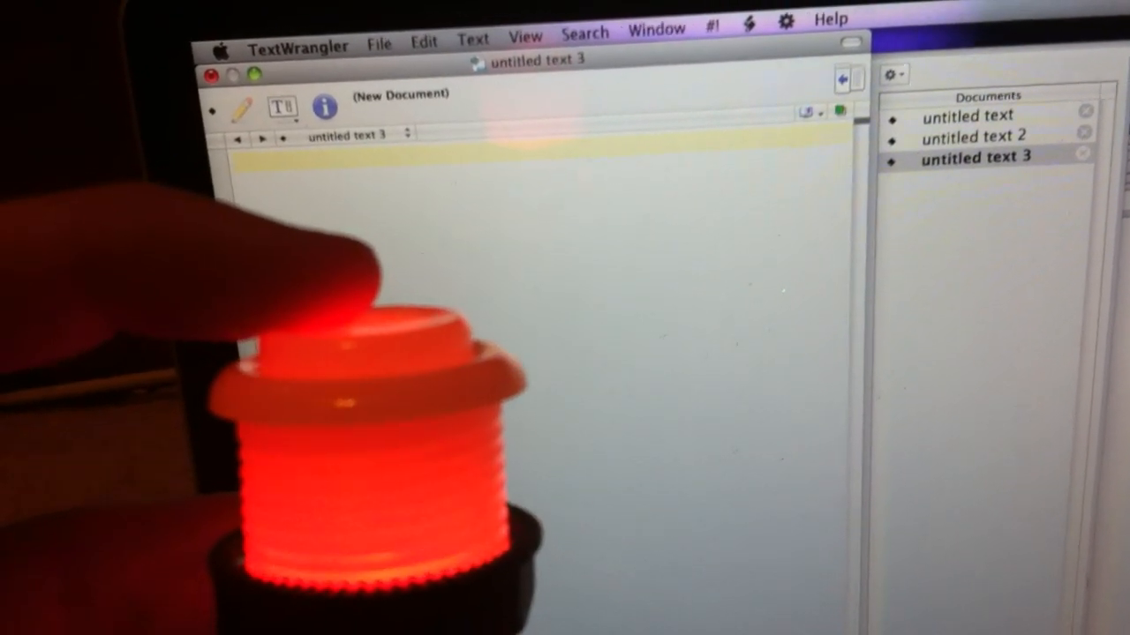
click(353, 353)
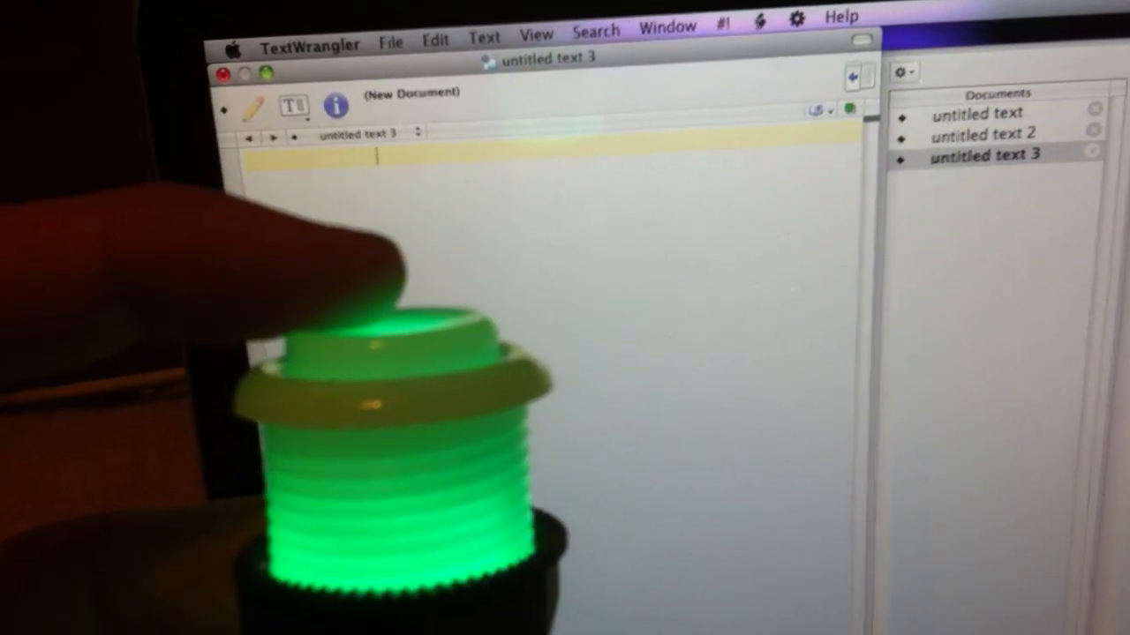